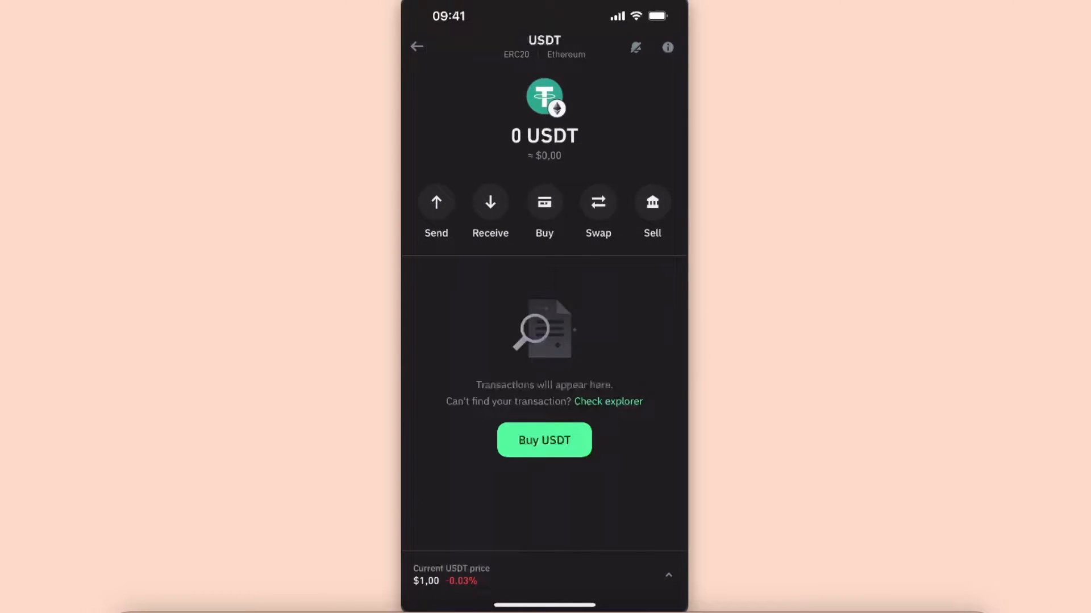
Step: Start a send from the zero-balance USDT (ERC20) wallet page
{"action": "left_click", "coordinate": [436, 209]}
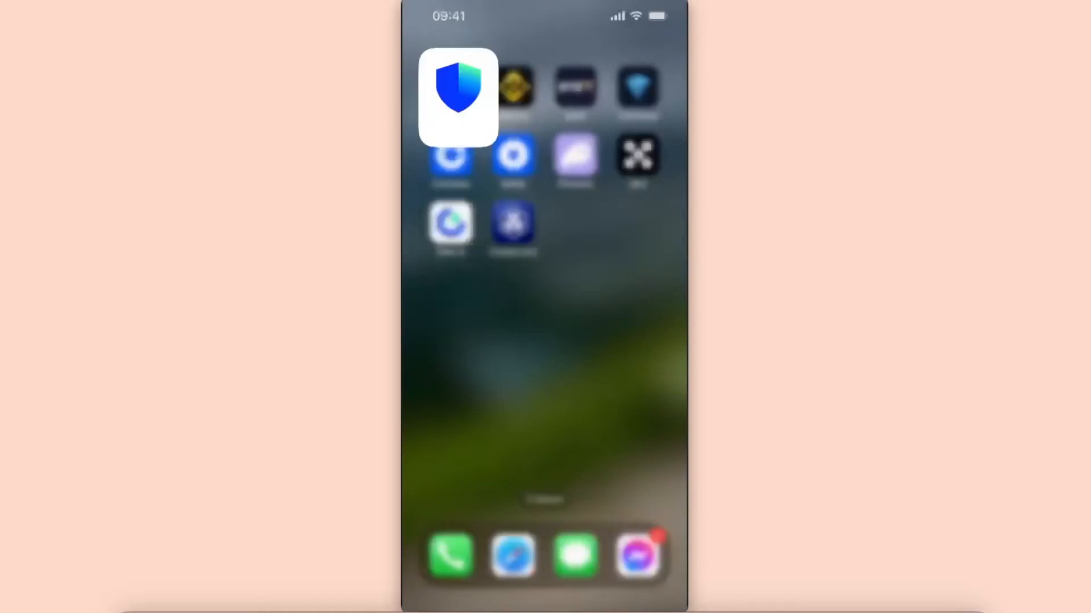
Step: In Crypto.com, choose to deposit cryptocurrency from the Deposit options
{"action": "left_click", "coordinate": [456, 97]}
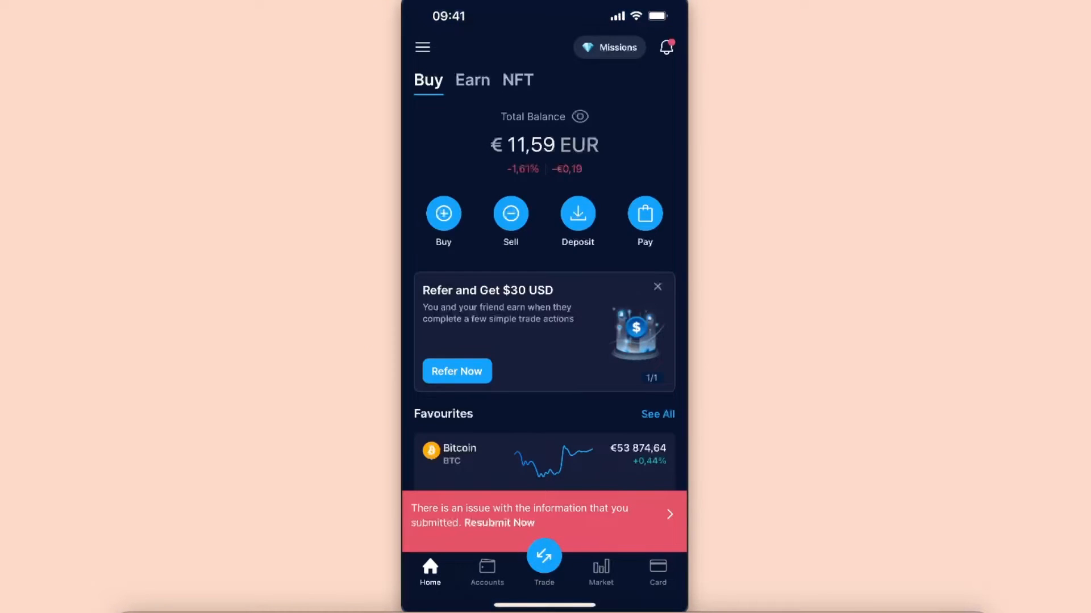
{"action": "left_click", "coordinate": [577, 216]}
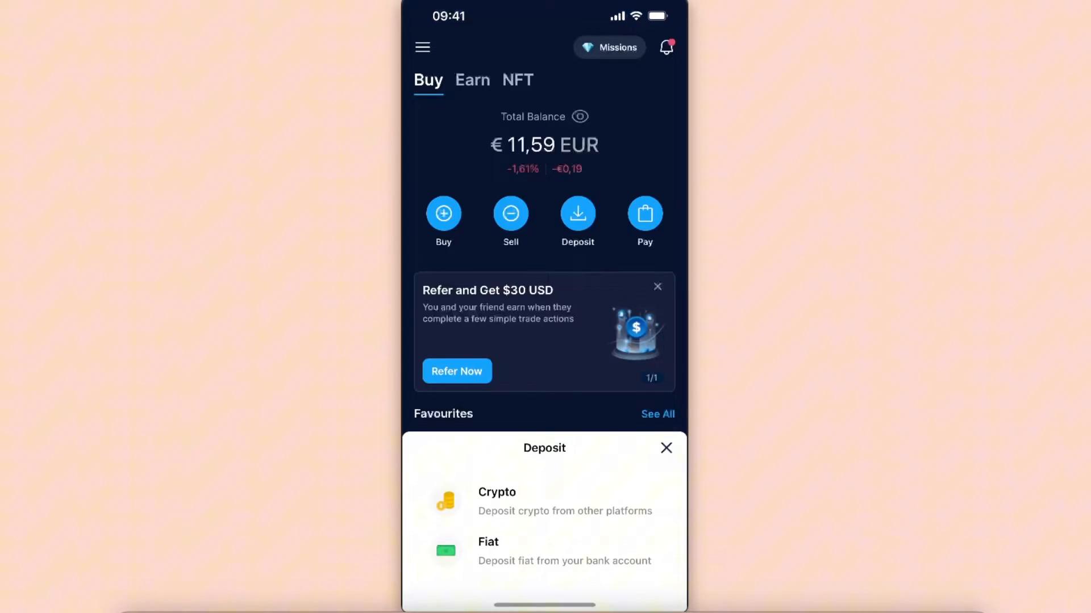
{"action": "left_click", "coordinate": [496, 501]}
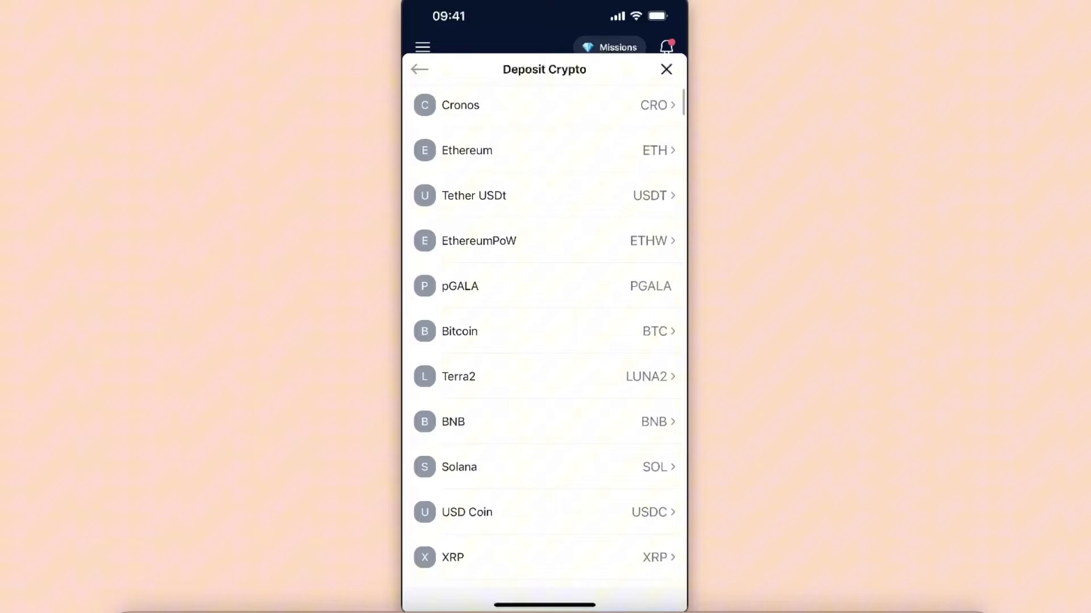
Step: Search the coin list for 'usdt' to reach the Tether USDt deposit page
{"action": "scroll", "scroll_direction": "down", "scroll_amount": 3}
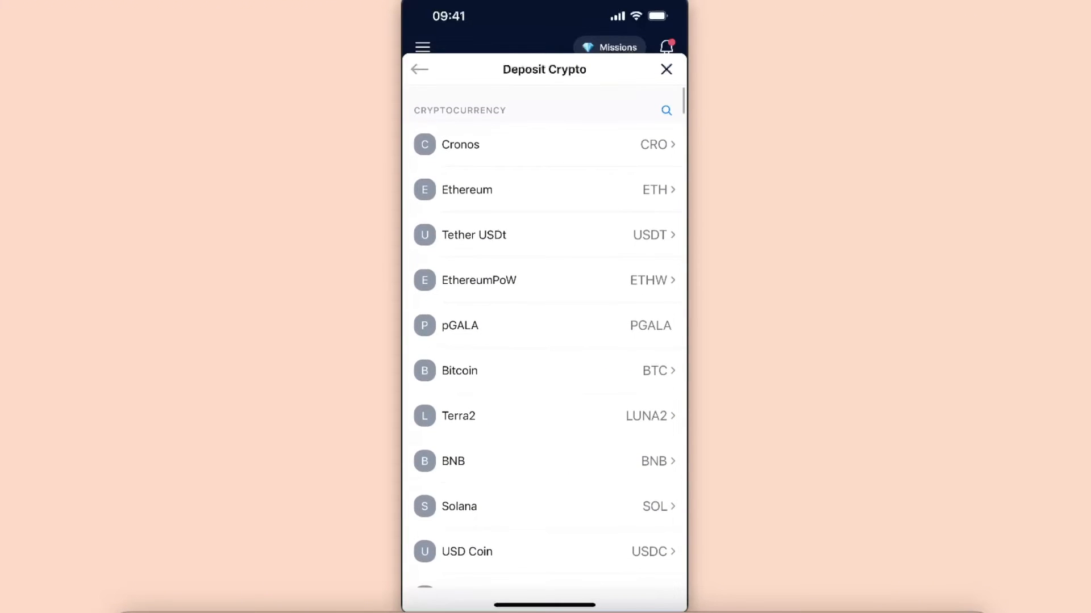
{"action": "left_click", "coordinate": [664, 110]}
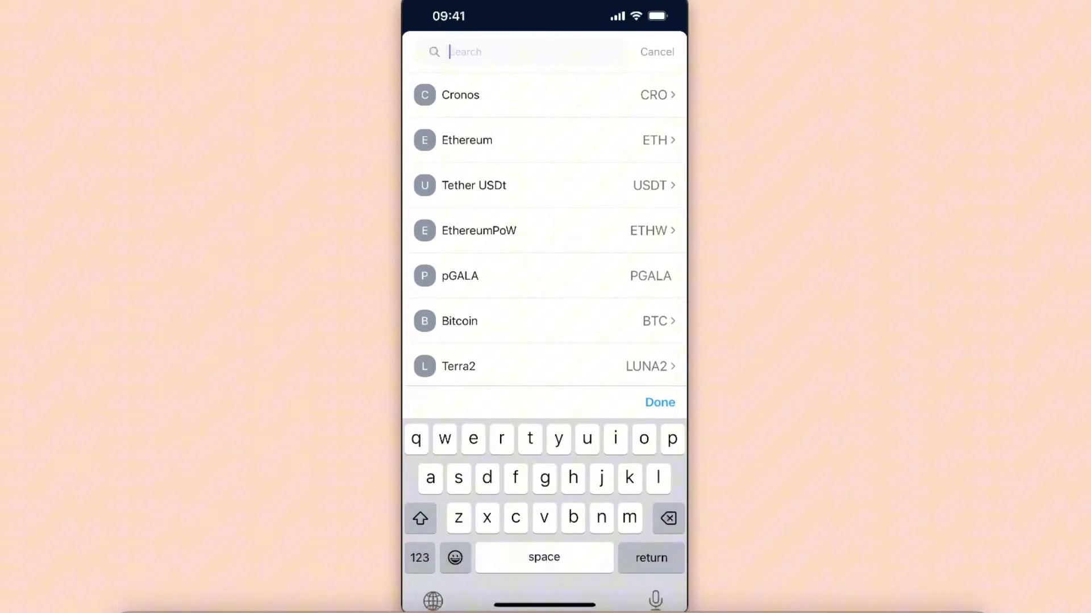
{"action": "type", "text": "usdt"}
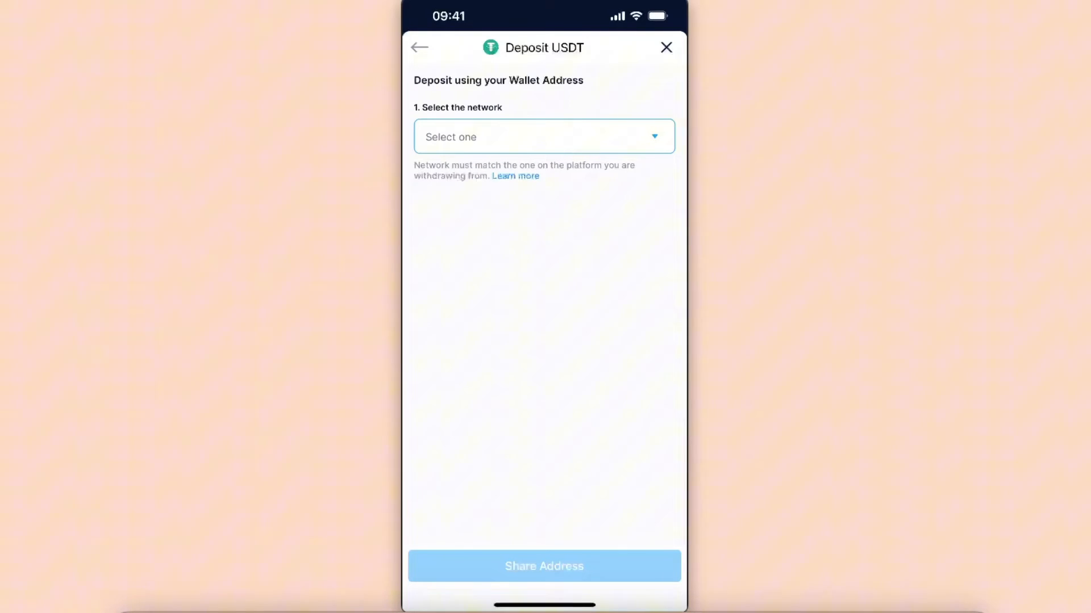
Step: Select Ethereum (ERC20) as the USDT deposit network from the network list
{"action": "left_click", "coordinate": [543, 136]}
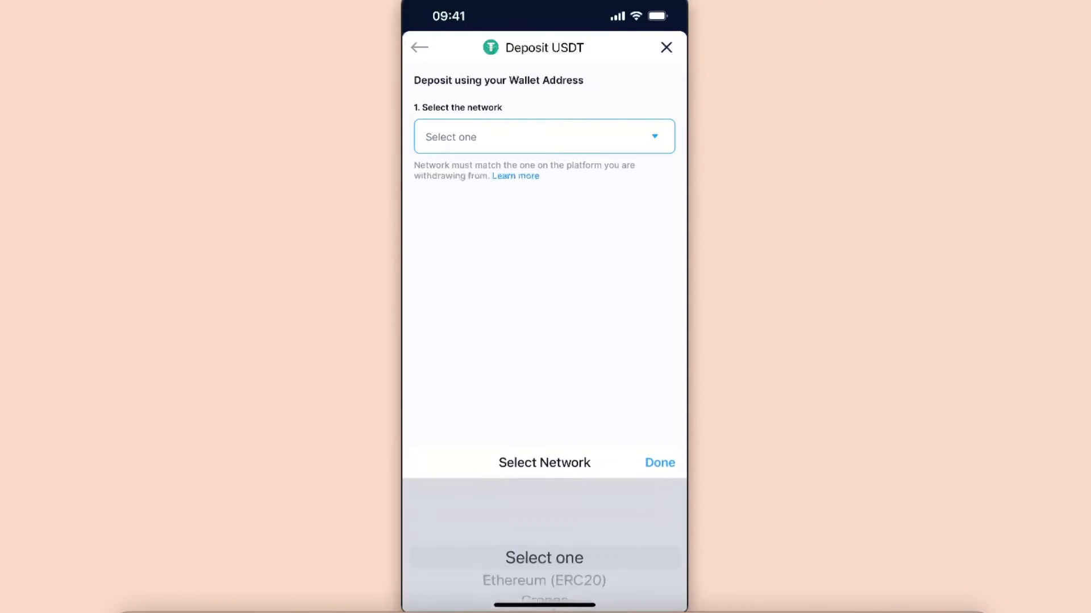
{"action": "scroll", "scroll_direction": "up", "scroll_amount": 3}
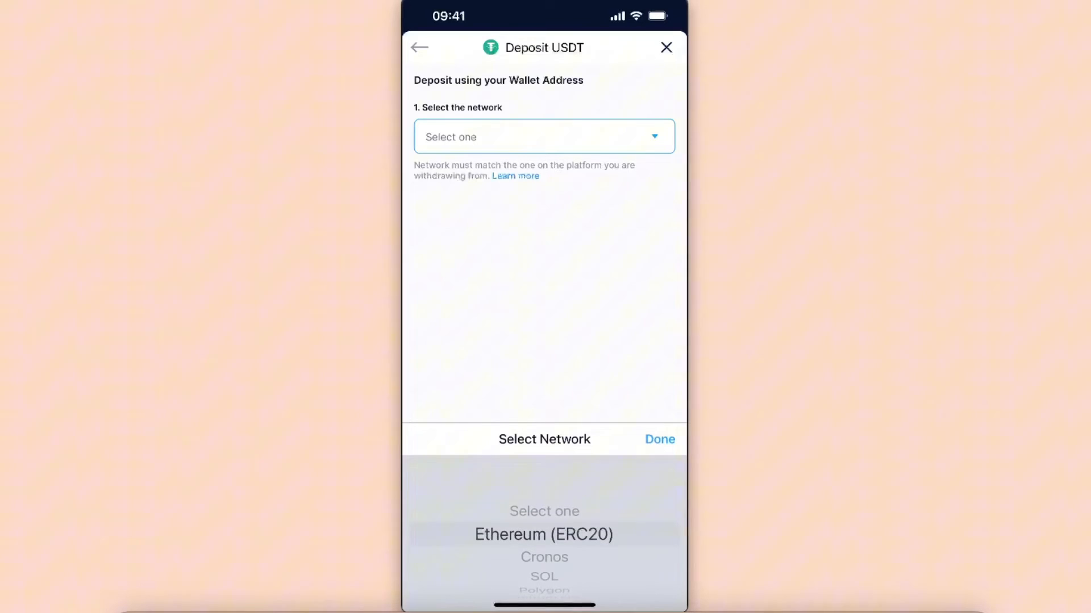
{"action": "scroll", "scroll_direction": "up", "scroll_amount": 3}
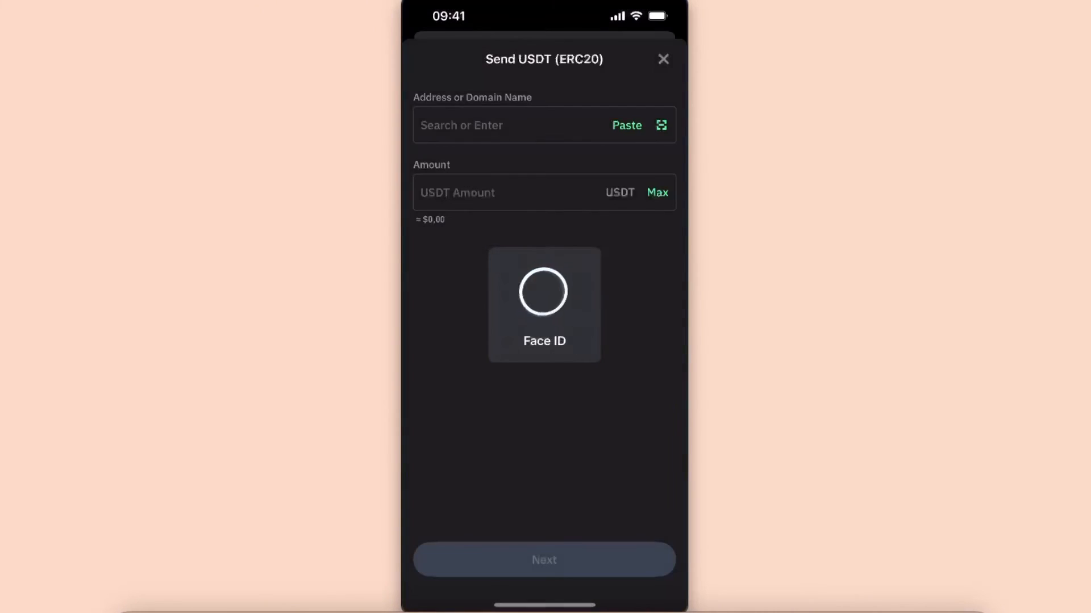
Step: Paste the Crypto.com deposit address and enter amount 10, then return to the home screen
{"action": "left_click", "coordinate": [515, 125]}
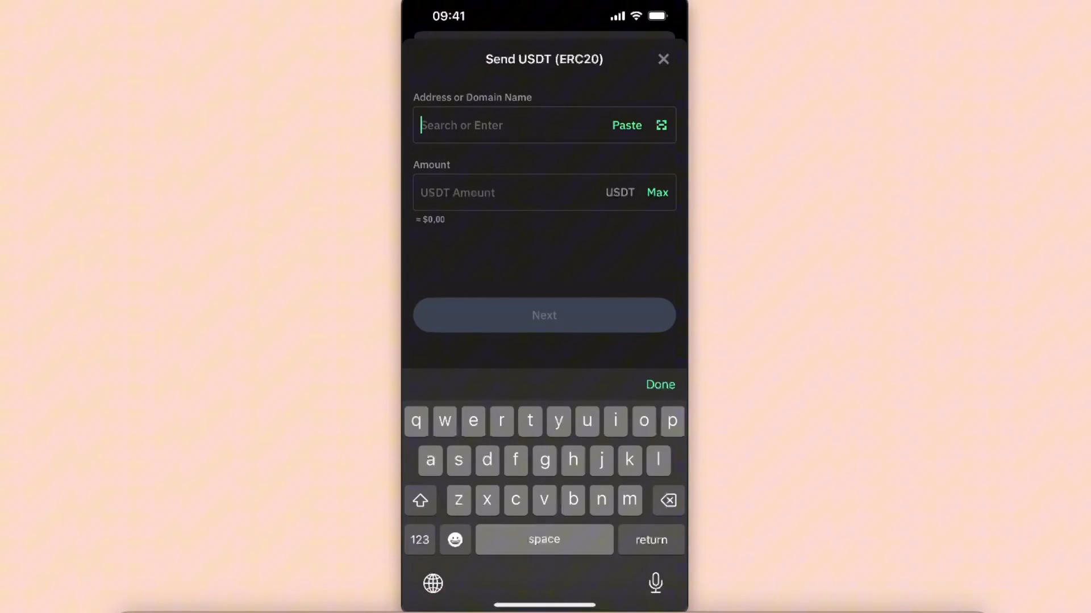
{"action": "left_click", "coordinate": [508, 125]}
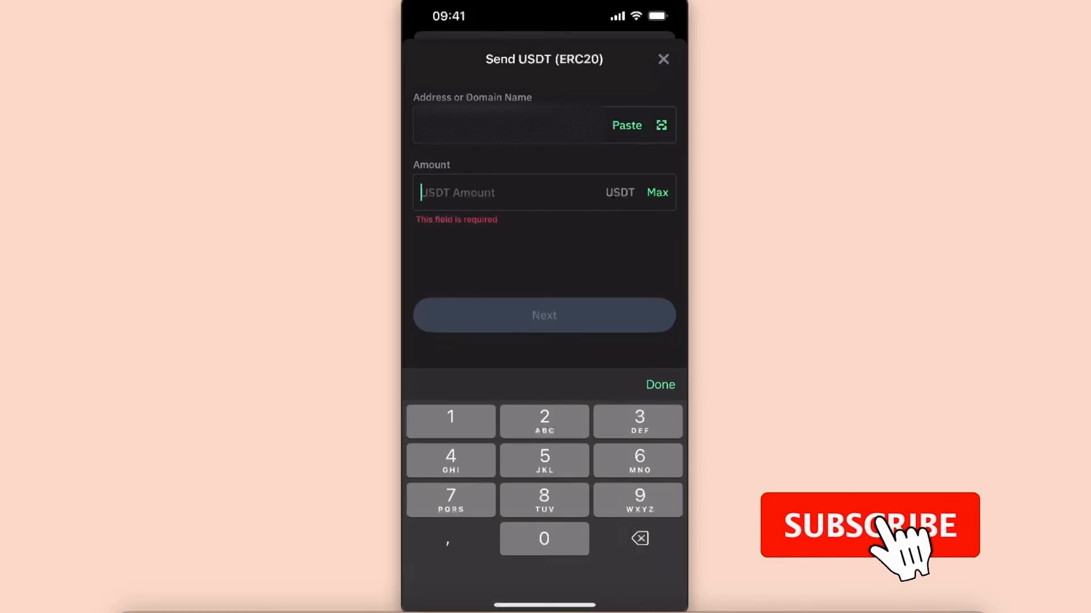
{"action": "type", "text": "10"}
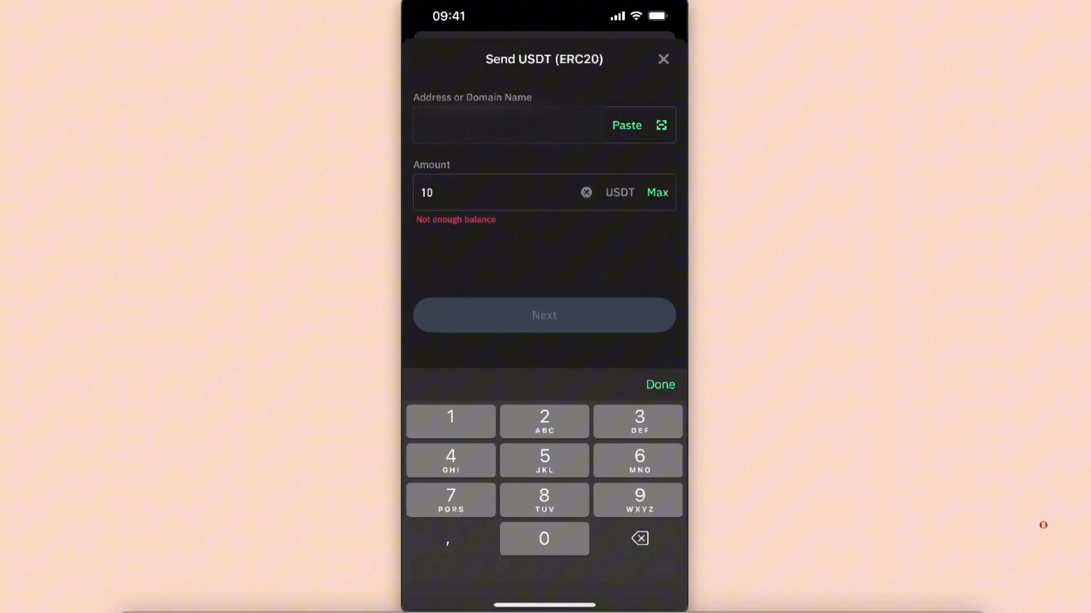
{"action": "left_click", "coordinate": [661, 58]}
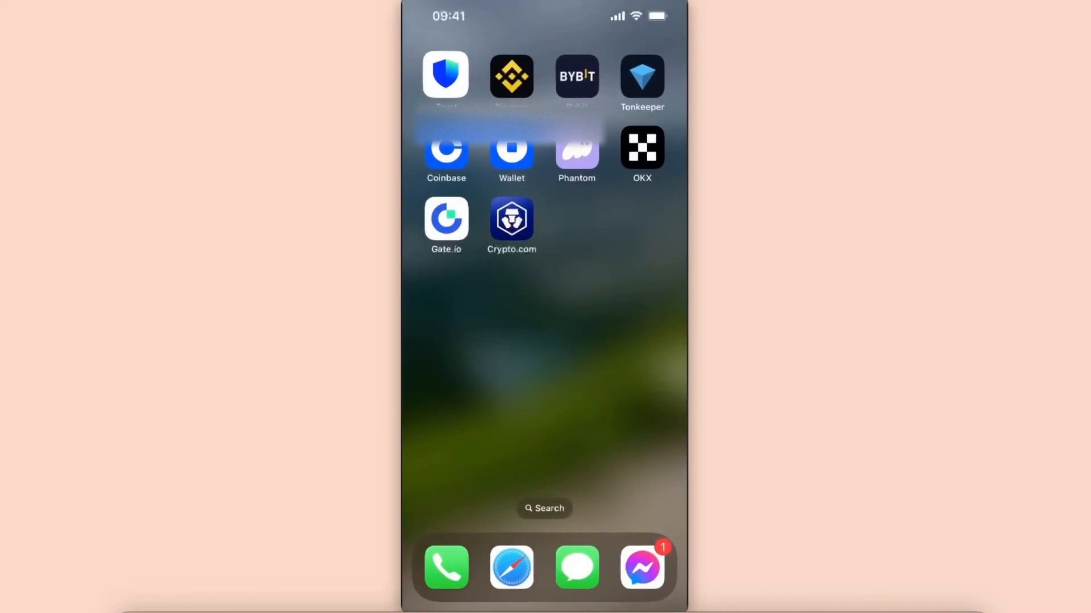